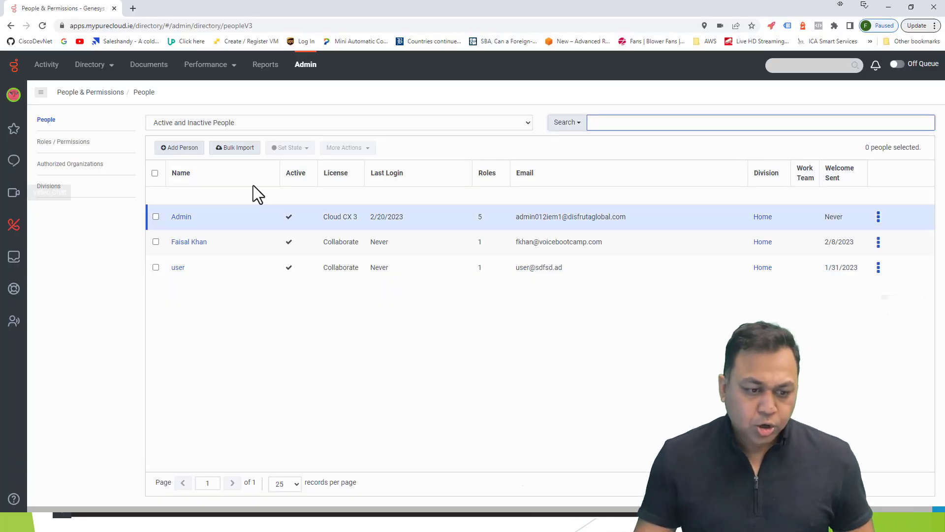
Go from the people list to Performance > Workspace, landing on the empty Interactions view.
left_click(205, 65)
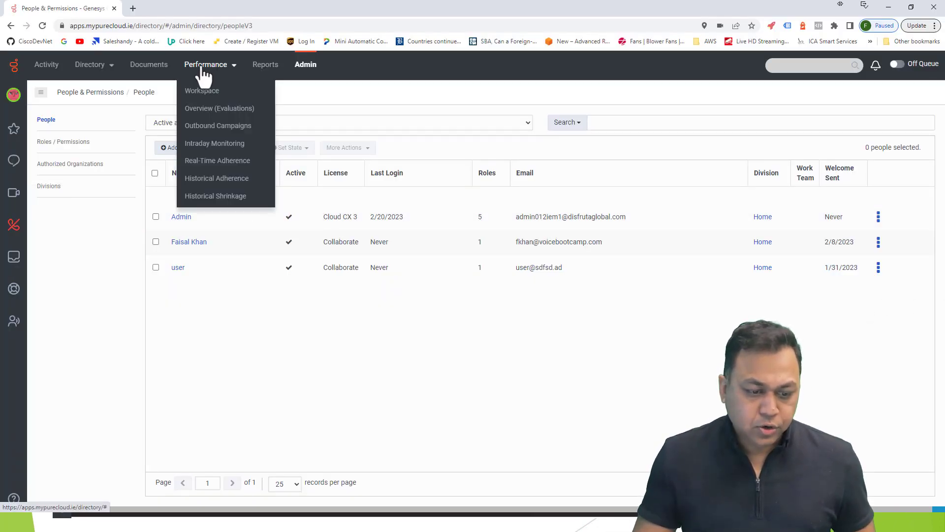
mouse_move(202, 90)
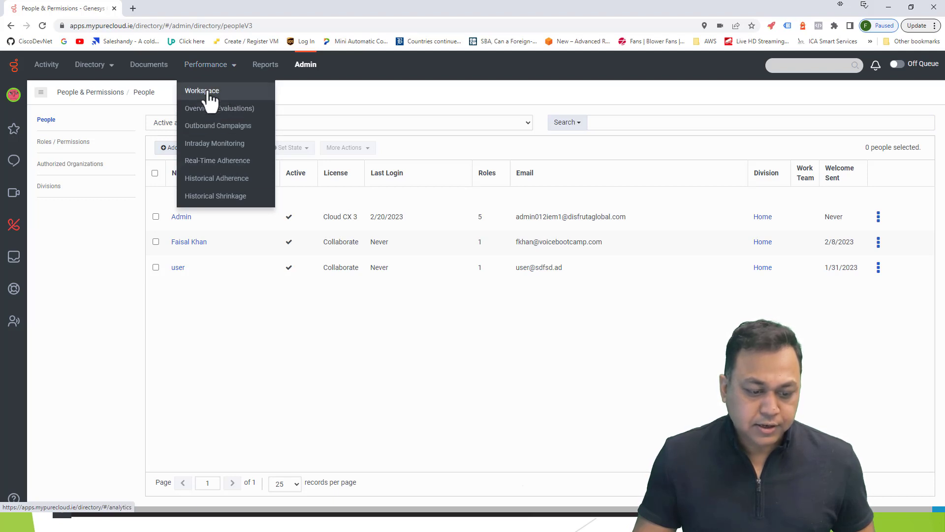
left_click(201, 90)
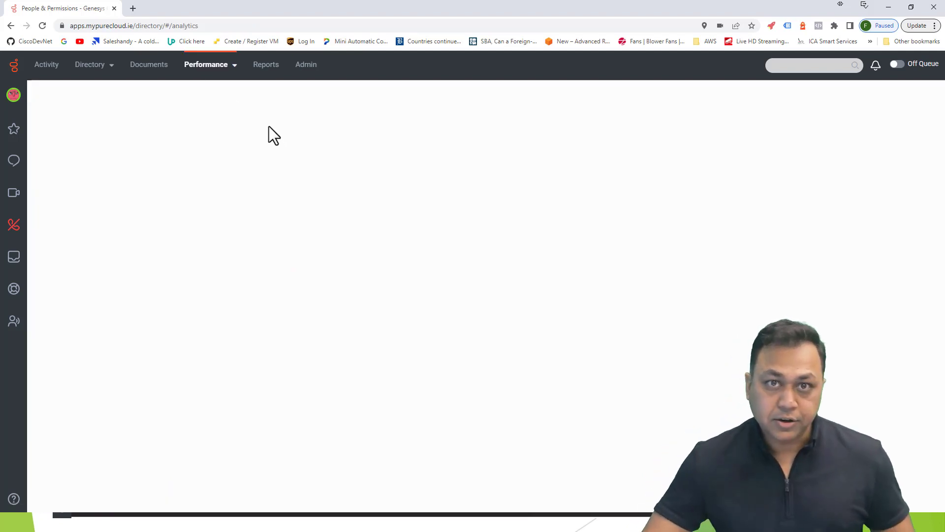
mouse_move(218, 79)
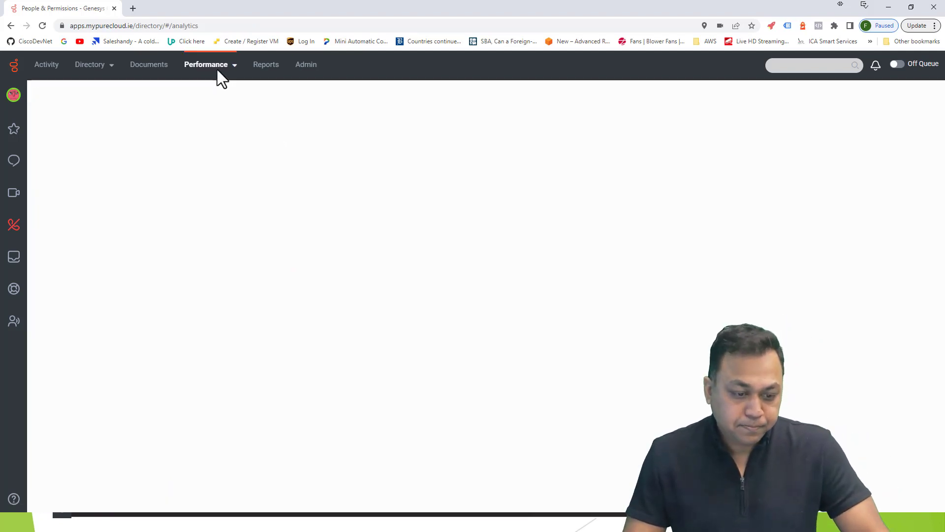
left_click(206, 65)
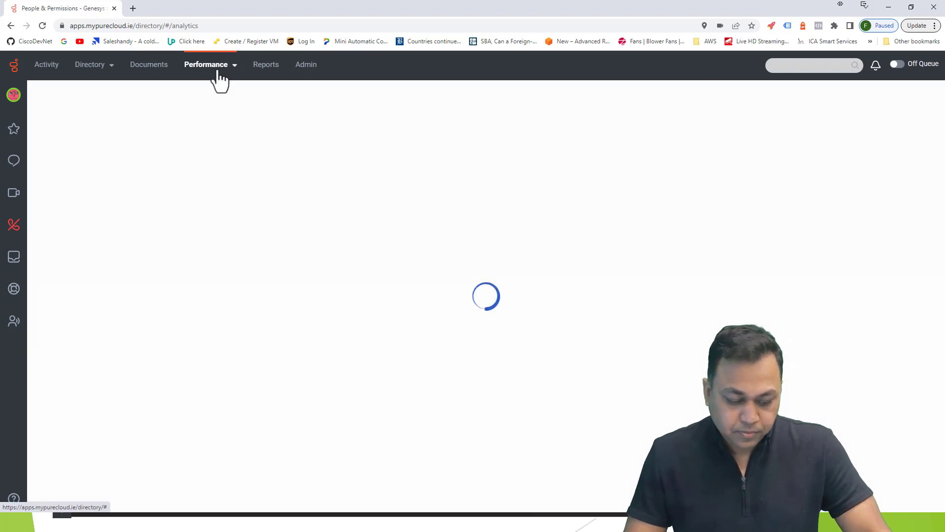
left_click(206, 65)
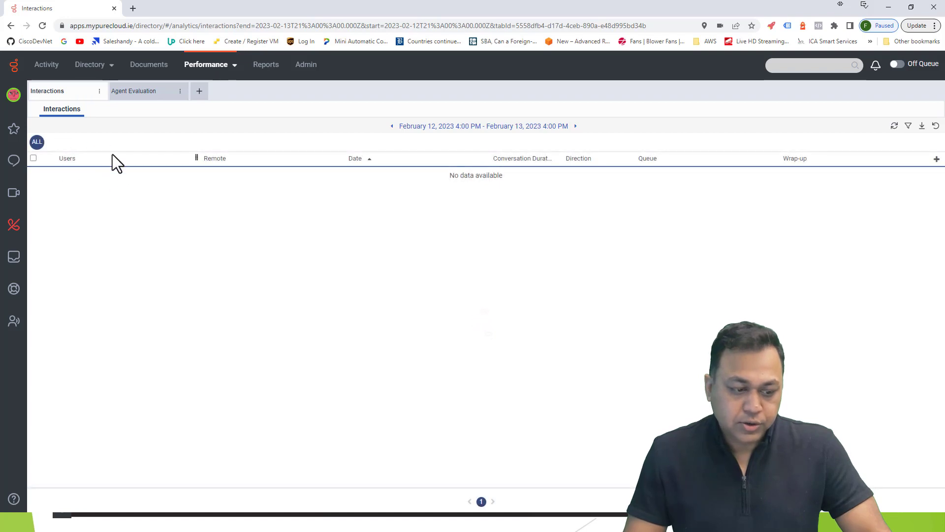
Browse the Performance menu entries, then go to the Reports page with its deprecation notice.
left_click(206, 65)
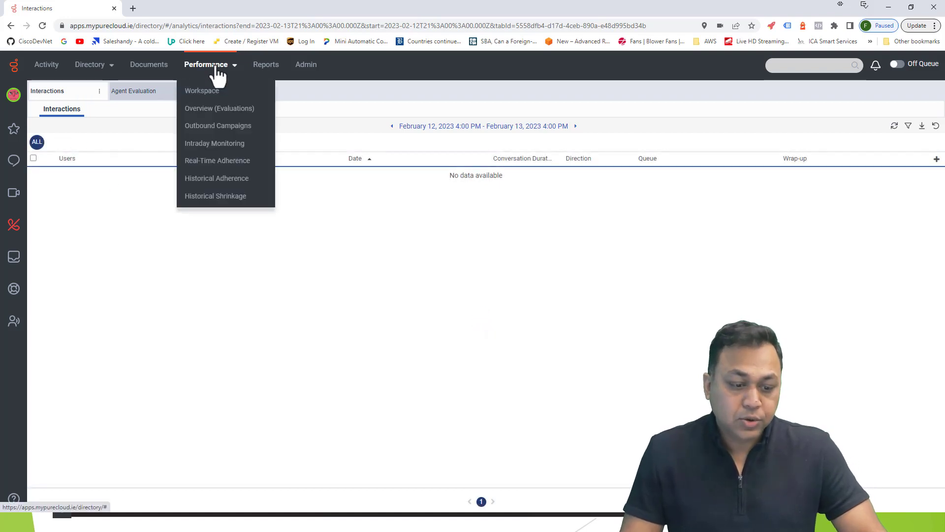
mouse_move(218, 125)
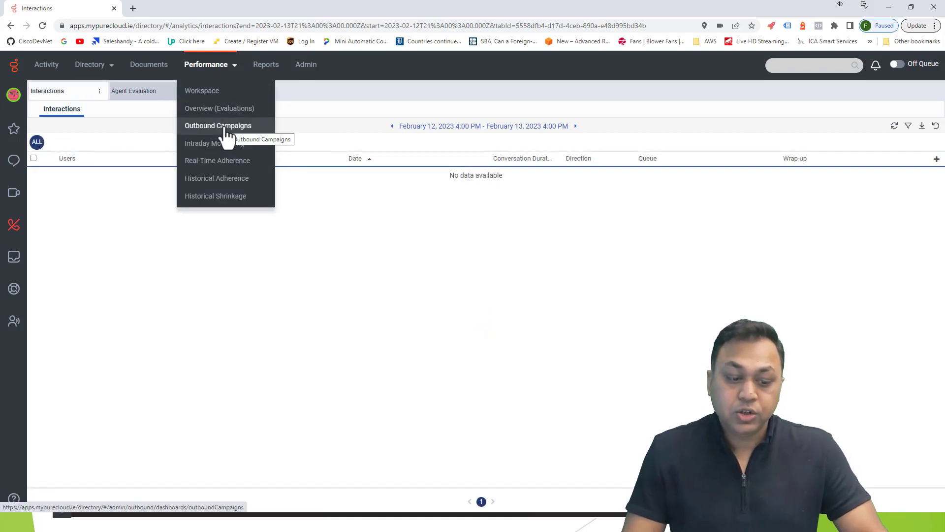
mouse_move(226, 162)
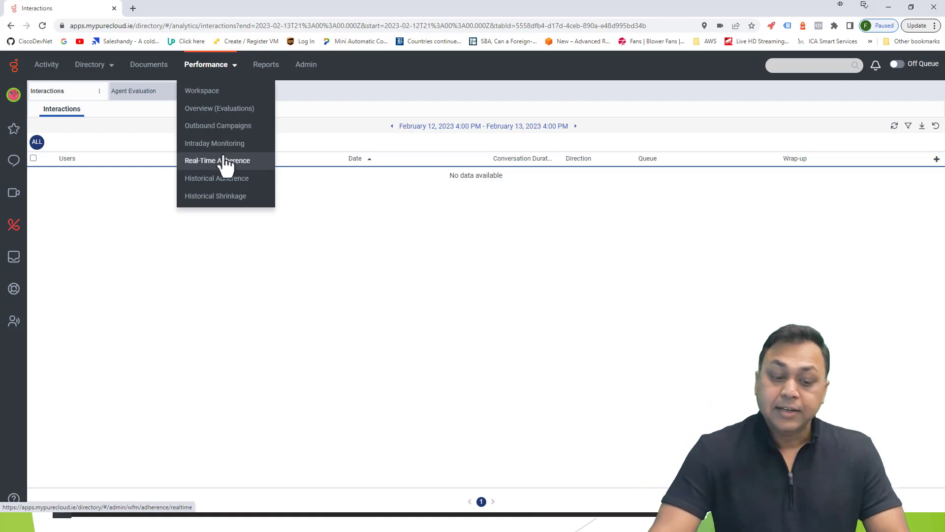
mouse_move(253, 181)
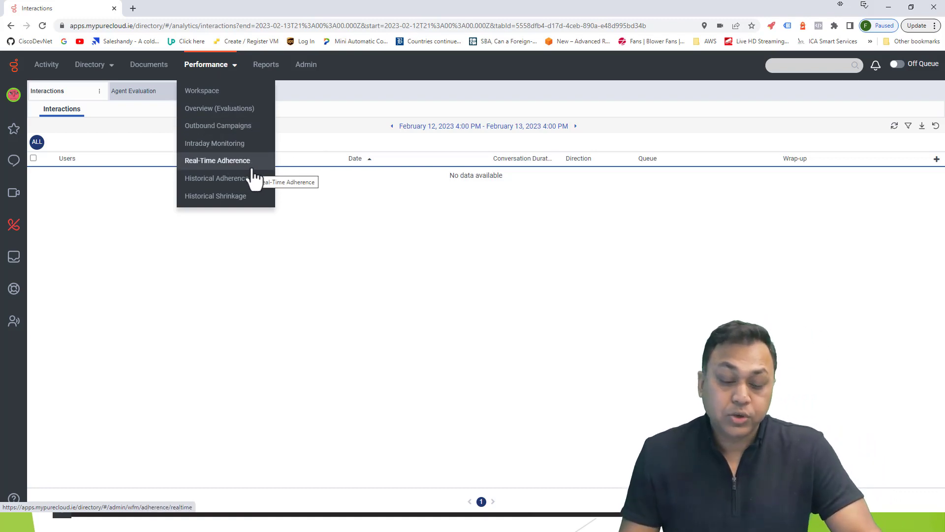
mouse_move(202, 196)
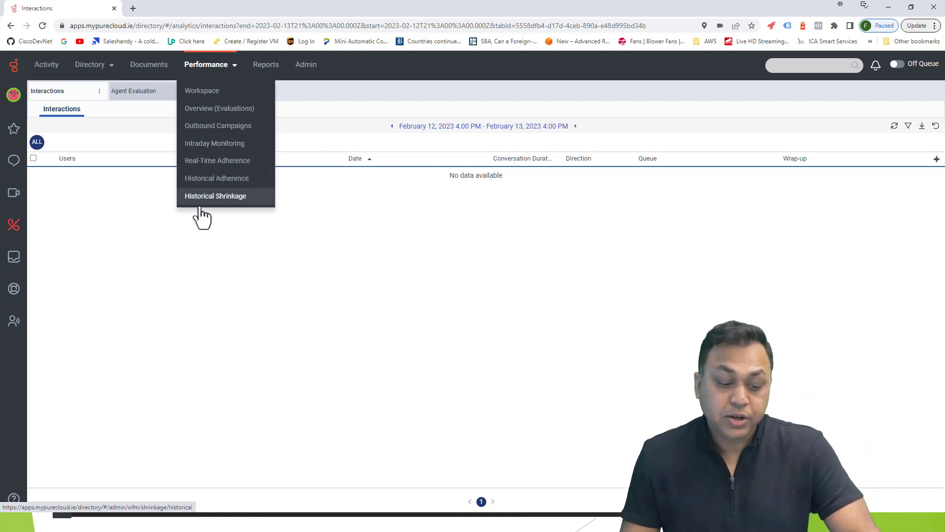
mouse_move(384, 286)
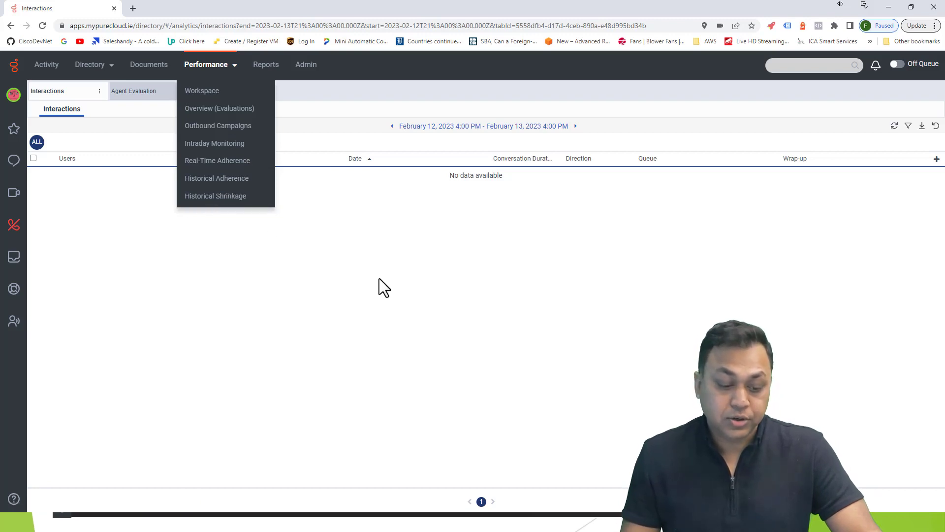
mouse_move(216, 178)
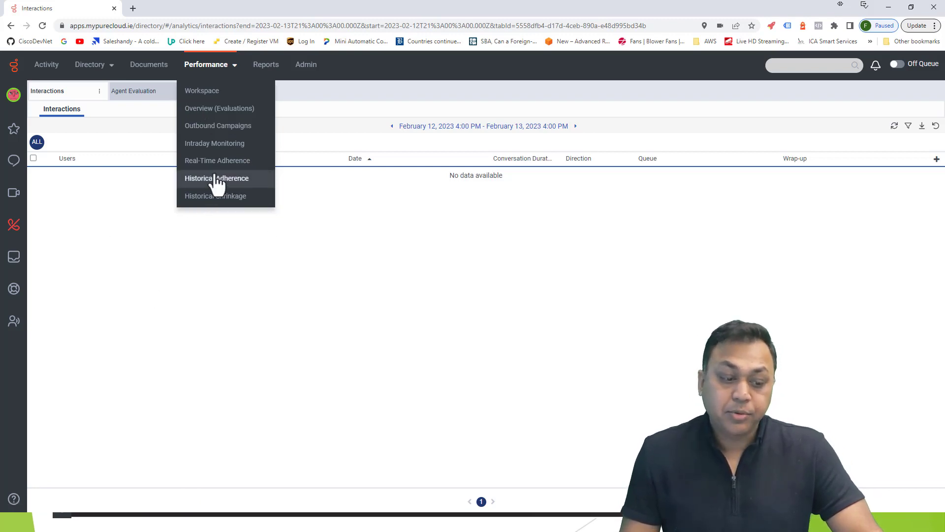
left_click(265, 64)
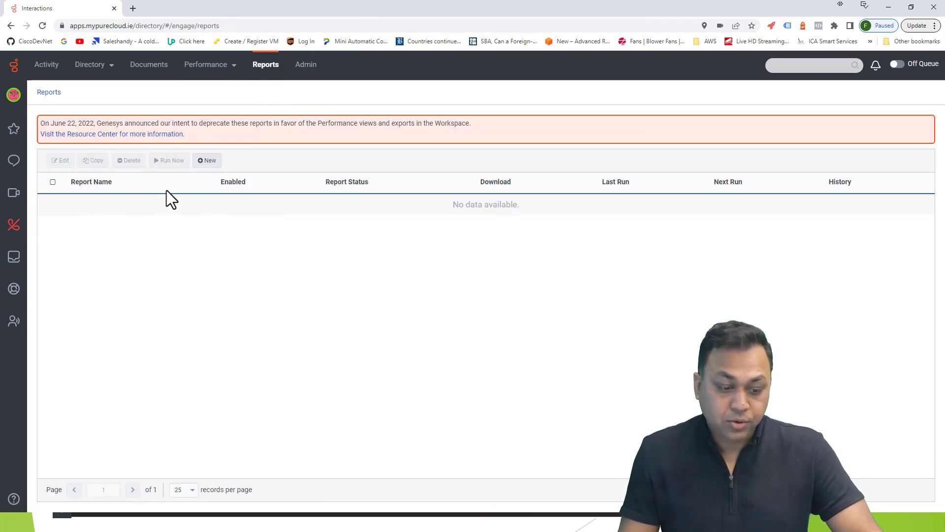
Start a new report, bringing up the Report Editor's All Reports template catalogue.
left_click(206, 161)
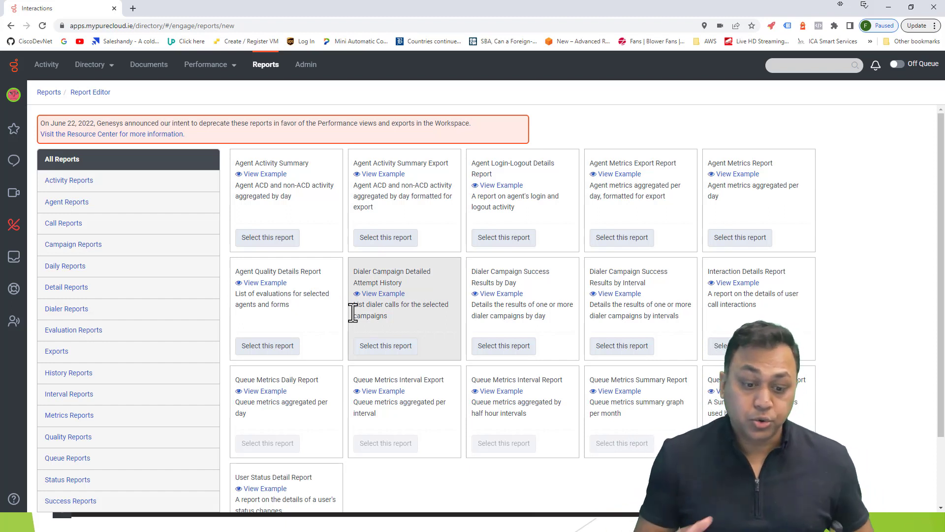
mouse_move(85, 118)
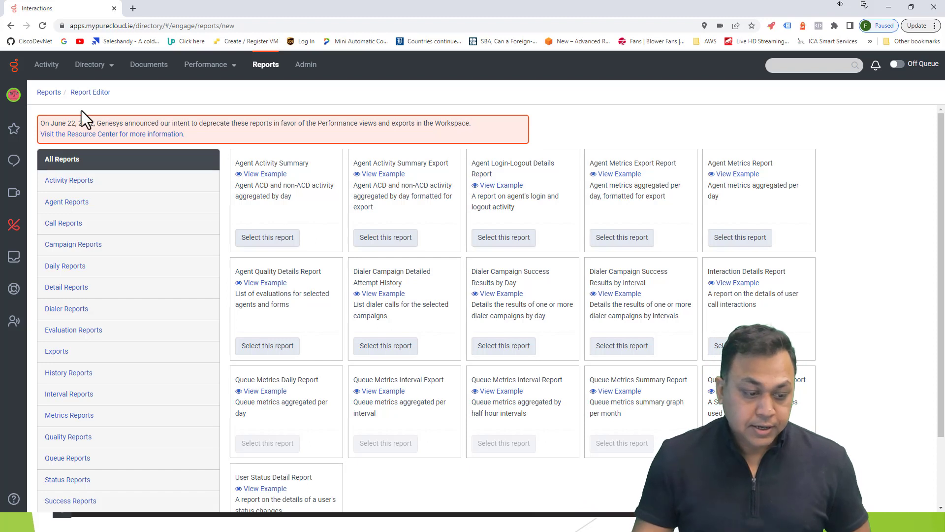
mouse_move(100, 128)
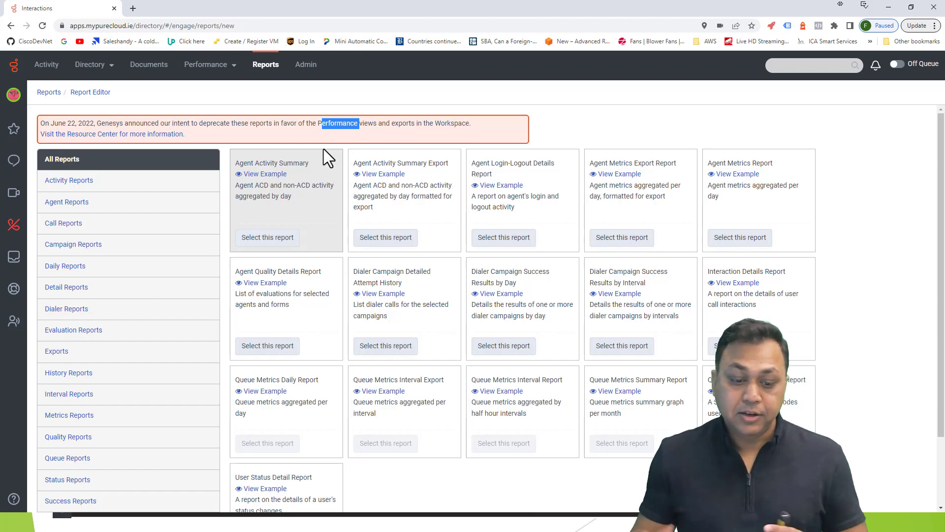
Visit the Documents dashboard, then return to Performance > Workspace and add a new view tab.
left_click(148, 64)
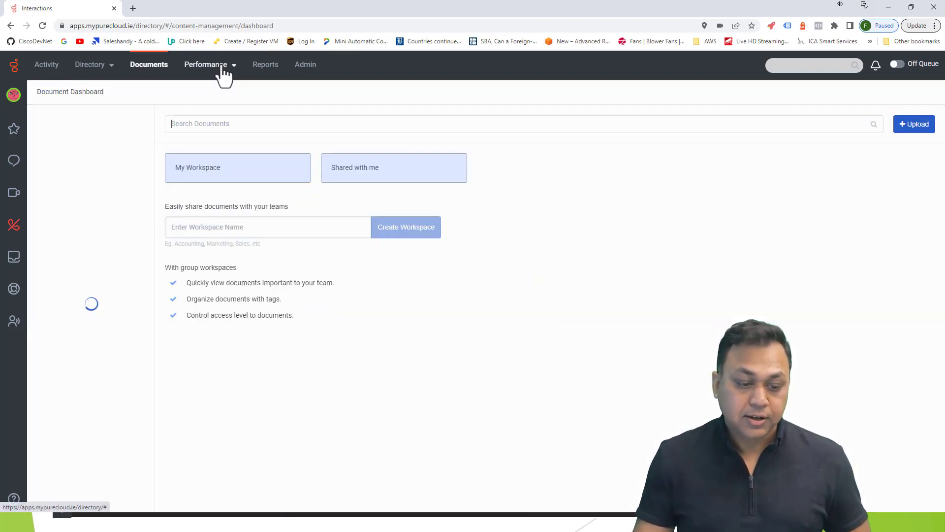
left_click(206, 65)
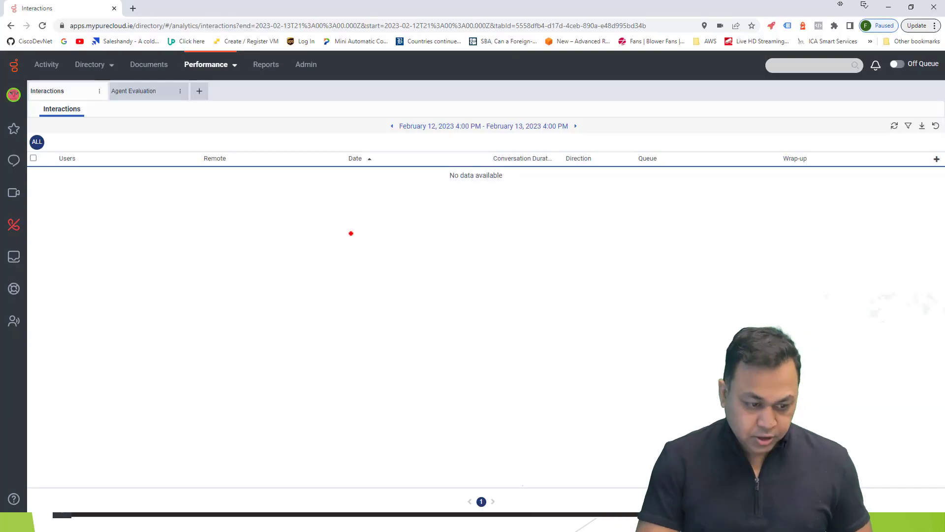
mouse_move(198, 90)
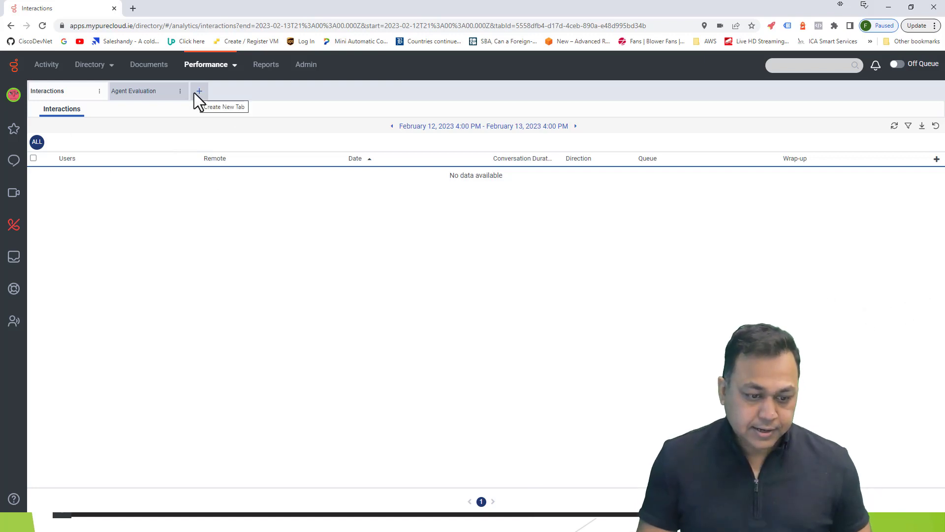
left_click(198, 90)
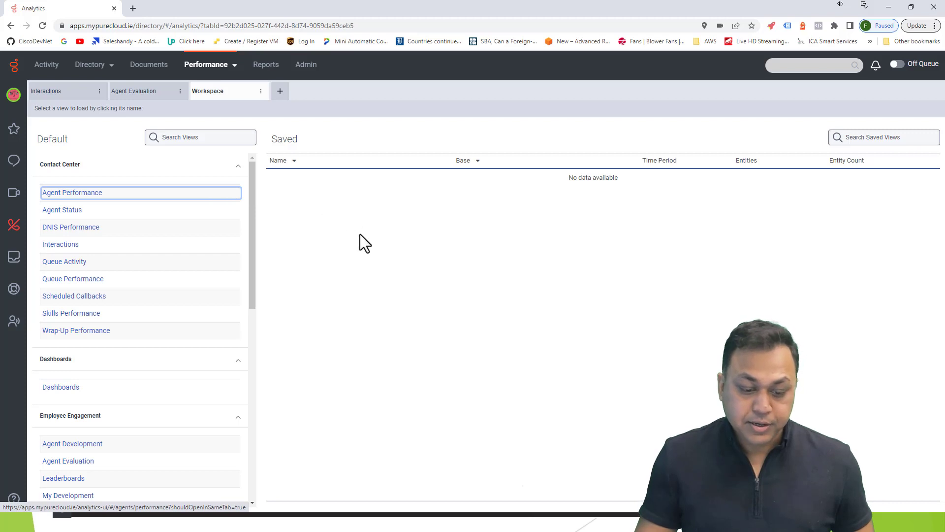
mouse_move(309, 232)
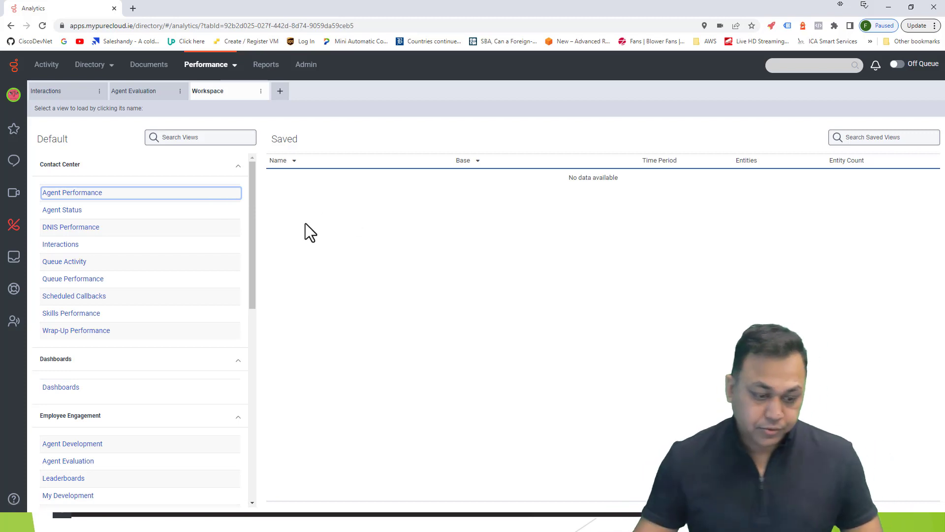
left_click(61, 208)
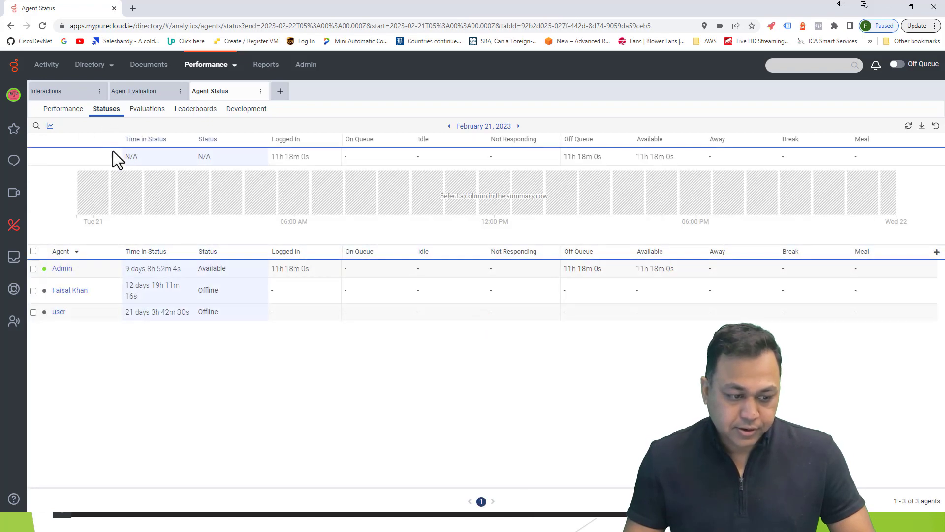
left_click(34, 284)
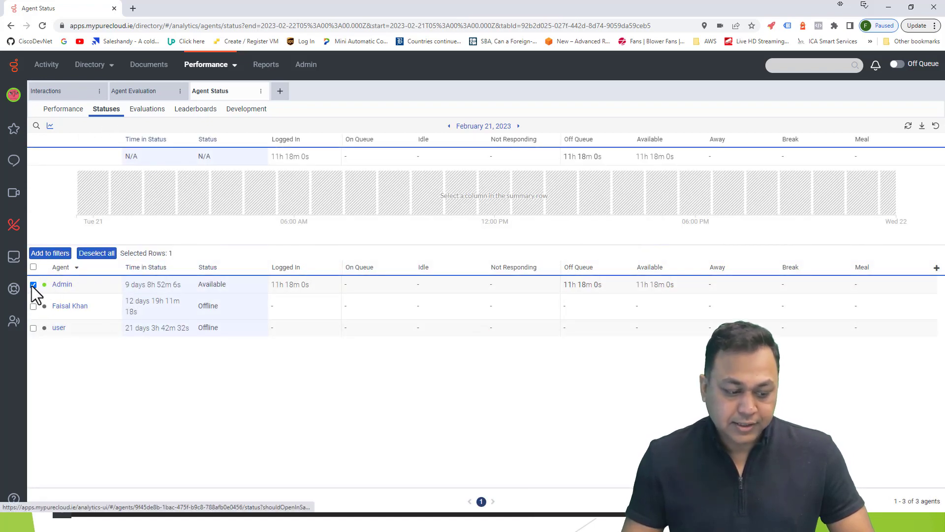
left_click(34, 305)
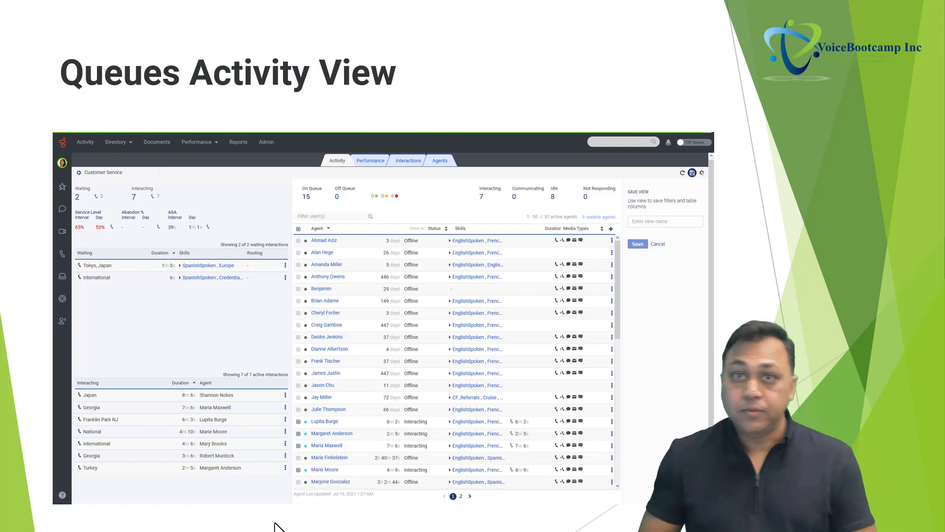
left_click(408, 160)
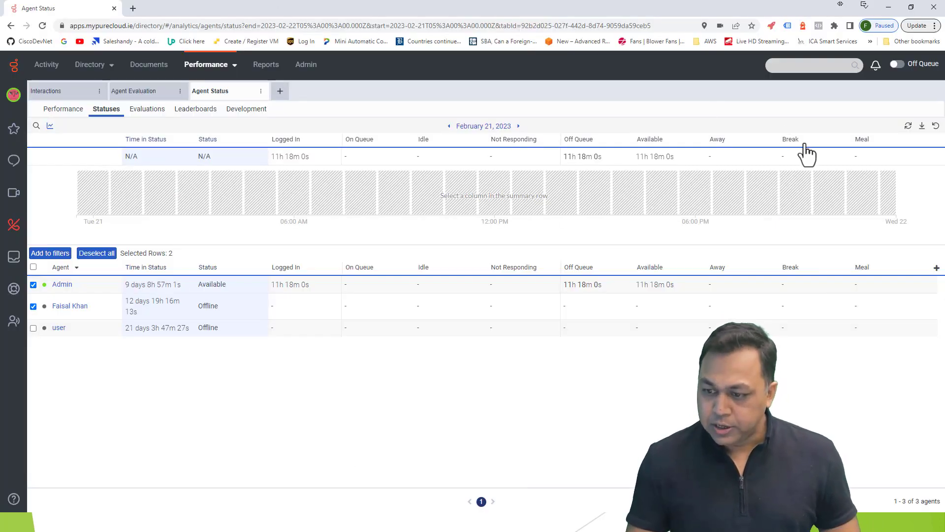
Go to the empty Alerts Inbox via the bell and show its mark-as-read/unread actions.
left_click(876, 65)
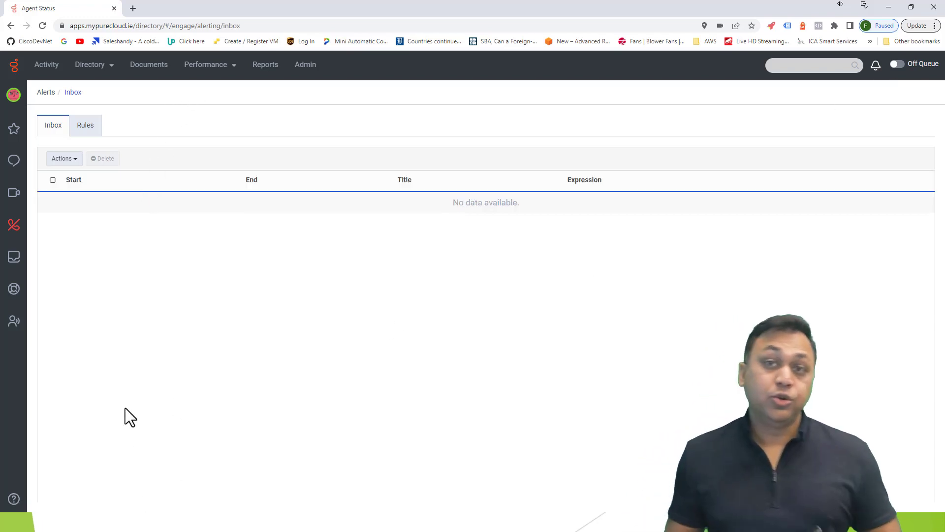
mouse_move(63, 146)
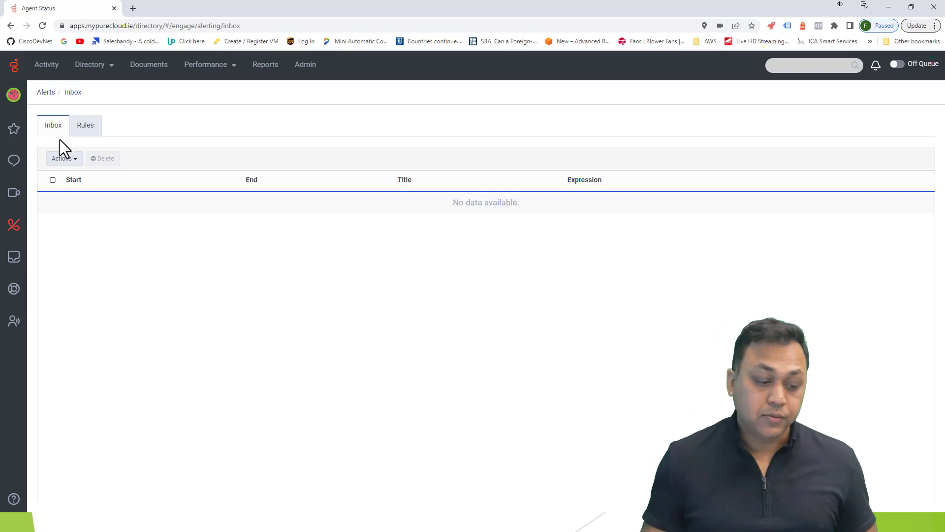
mouse_move(65, 193)
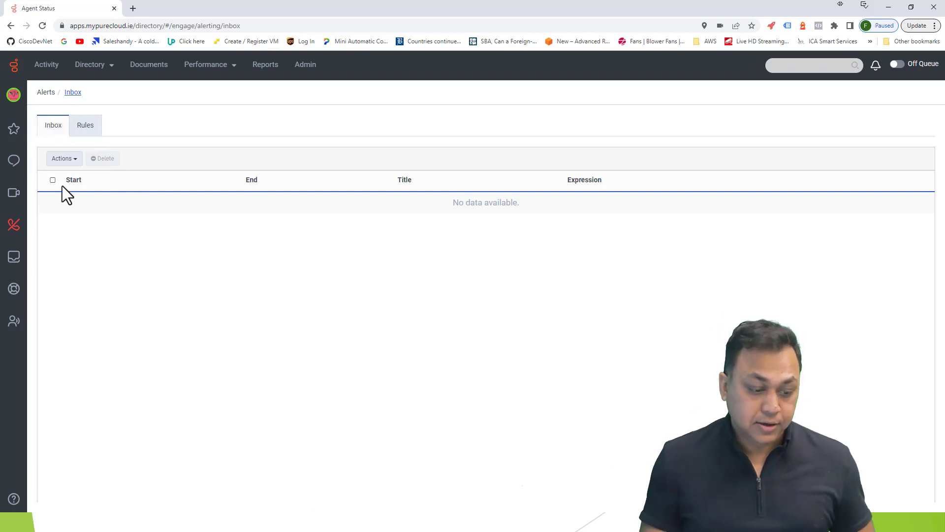
left_click(62, 157)
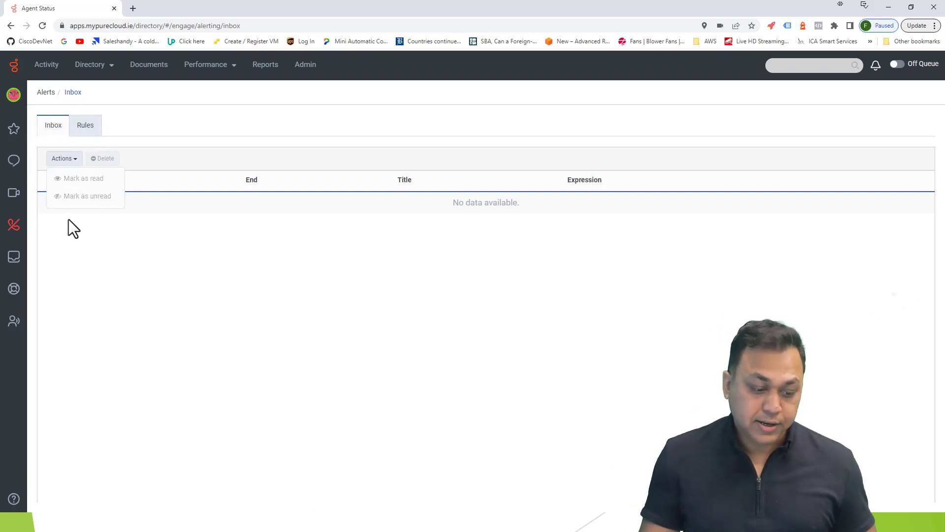
mouse_move(65, 202)
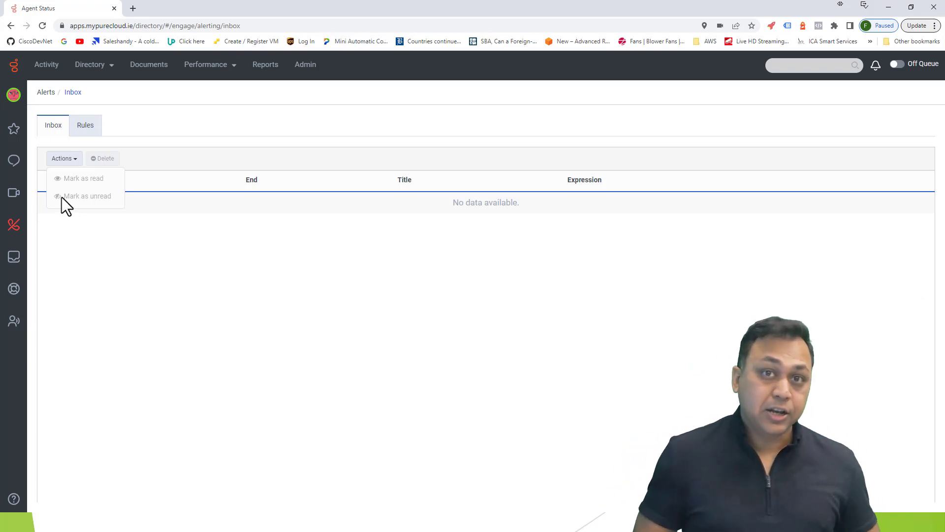
mouse_move(98, 184)
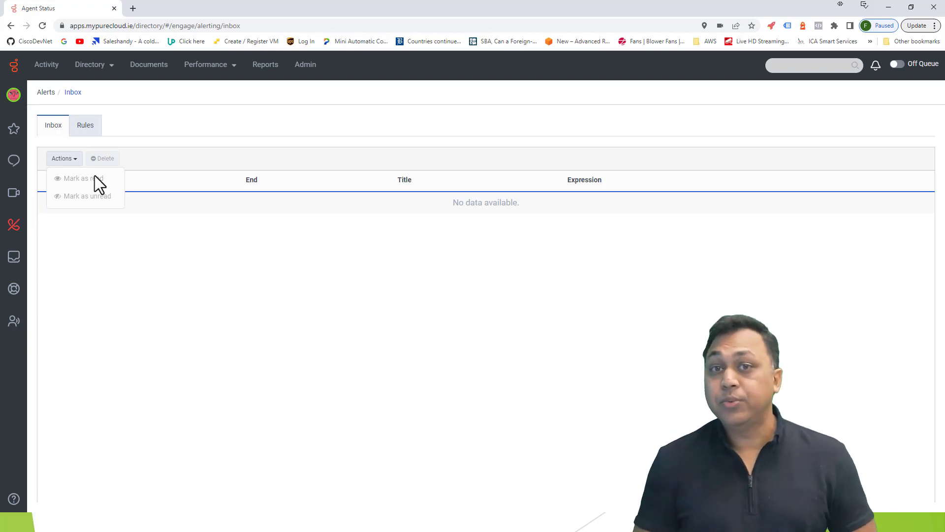
mouse_move(72, 133)
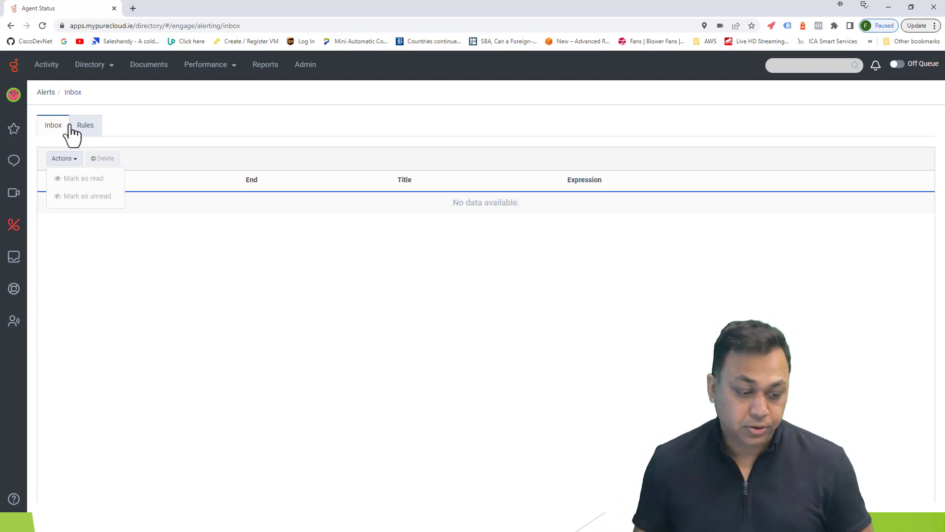
left_click(84, 125)
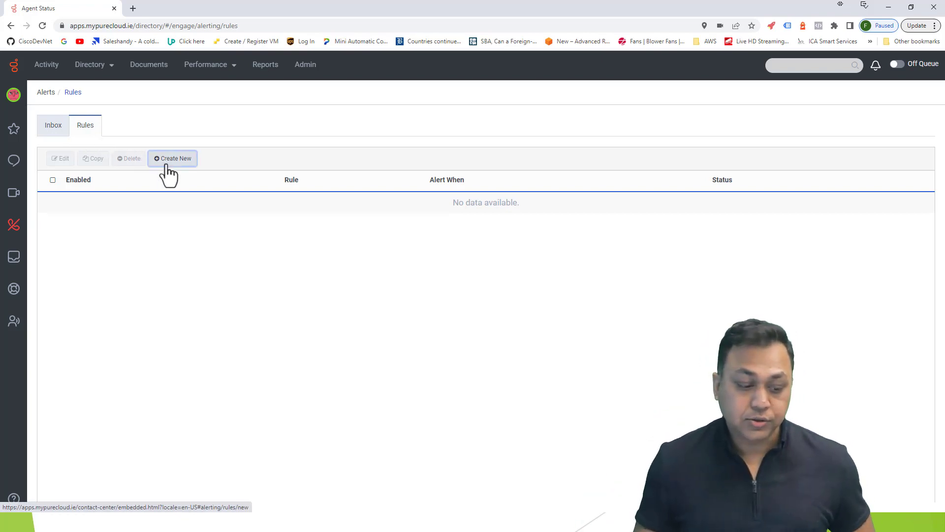
left_click(172, 157)
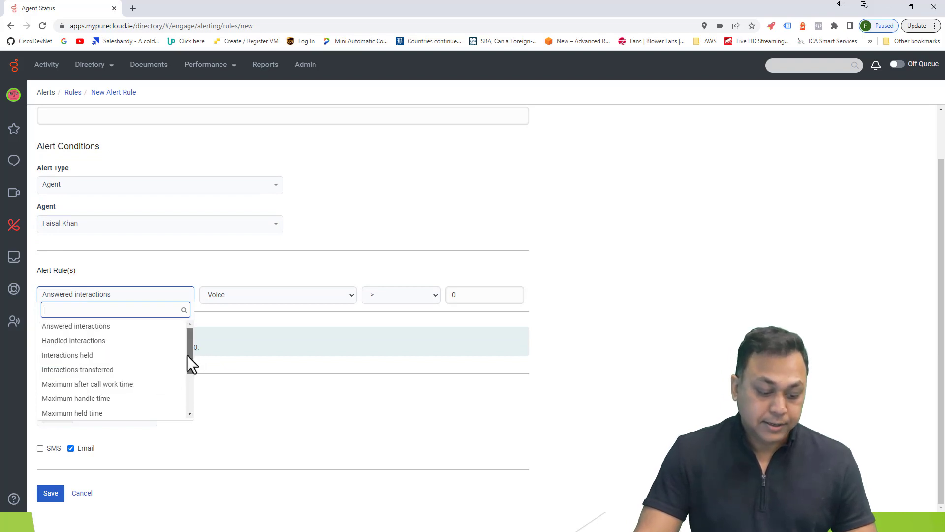
mouse_move(193, 329)
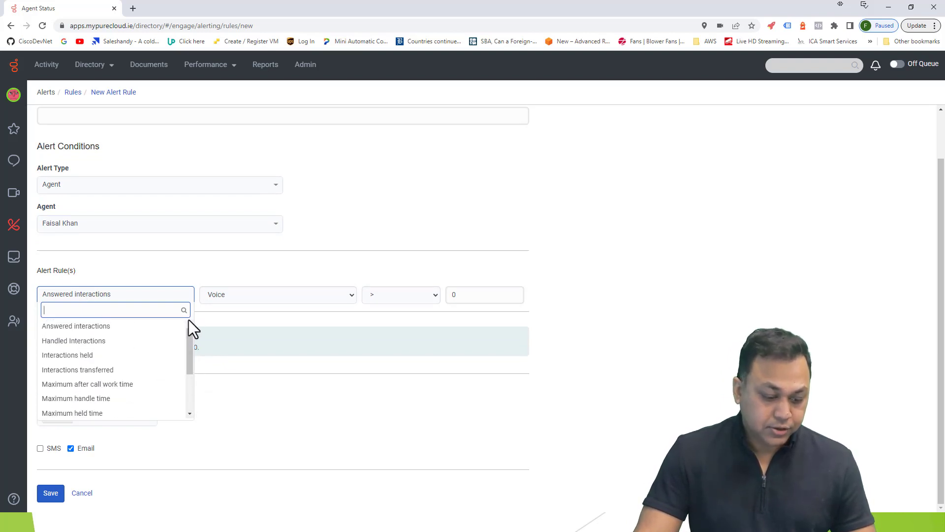
left_click(73, 340)
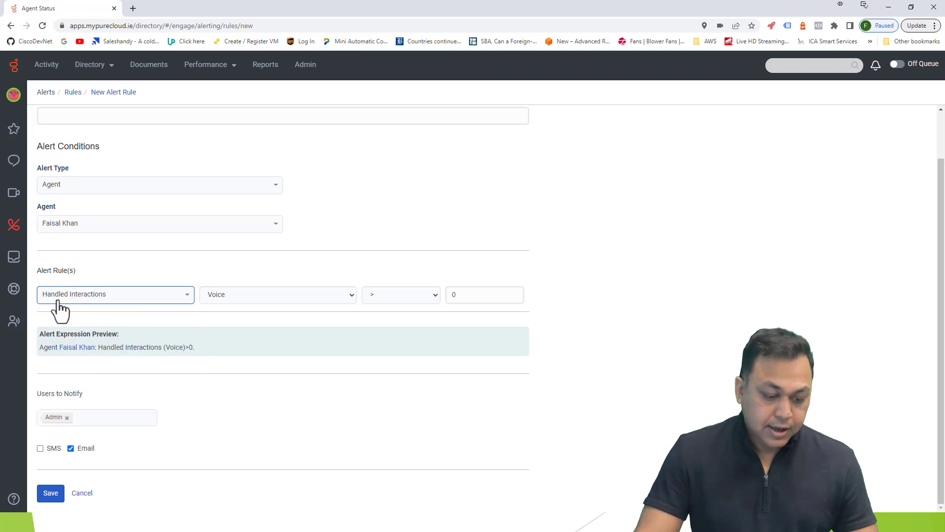
left_click(482, 294)
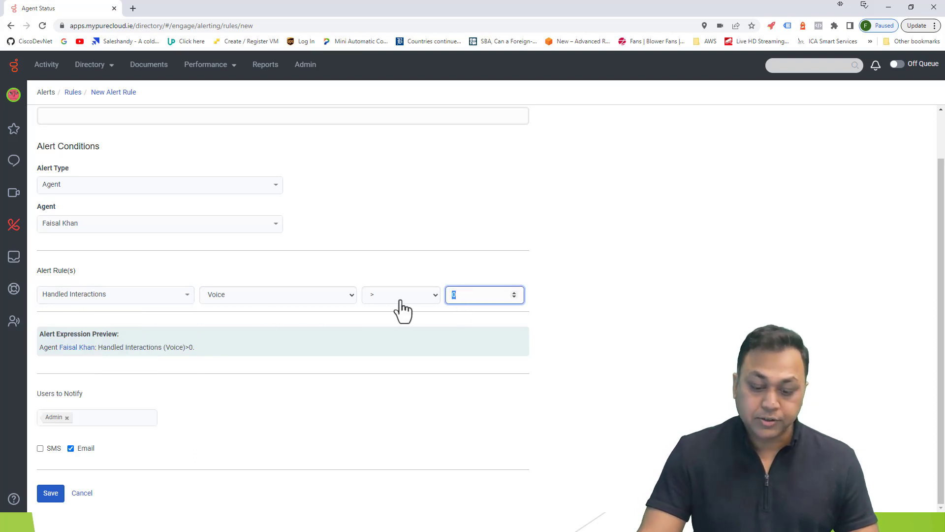
type("50")
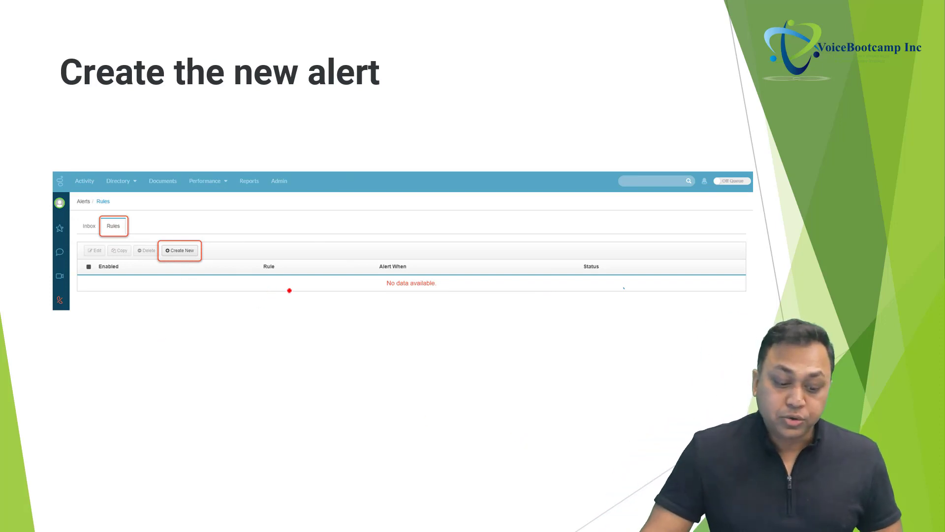
Advance past the alert-naming slide to the 'Set the alert rules' slide.
left_click(179, 250)
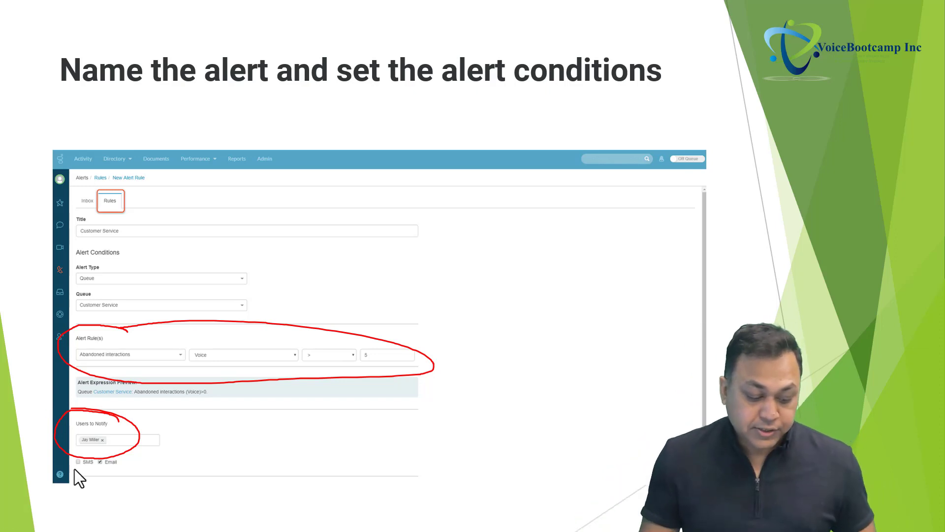
key("Right")
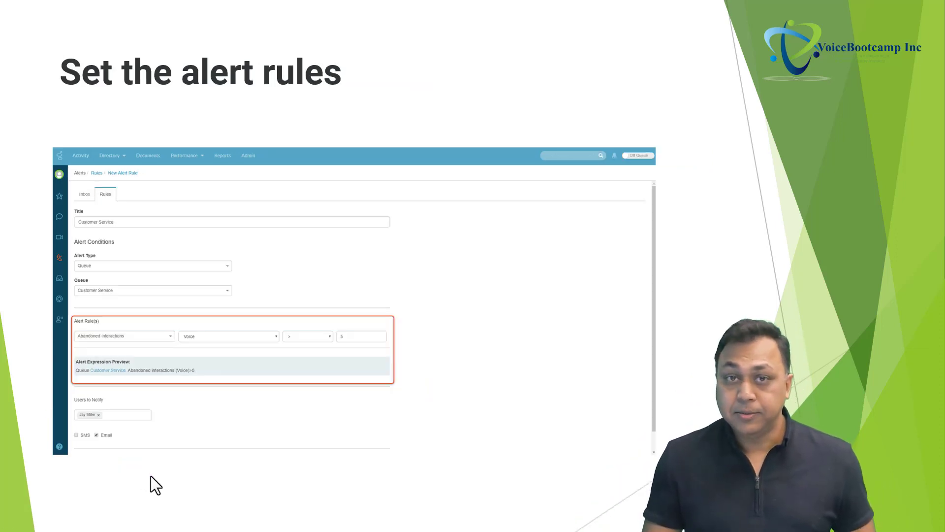